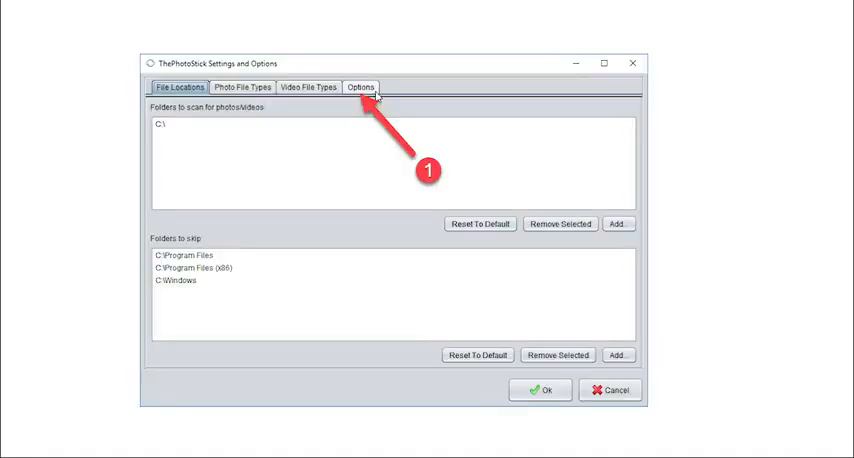
Review ThePhotoStick copy options (consolidate into one directory, skip duplicates) and accept.
click(360, 86)
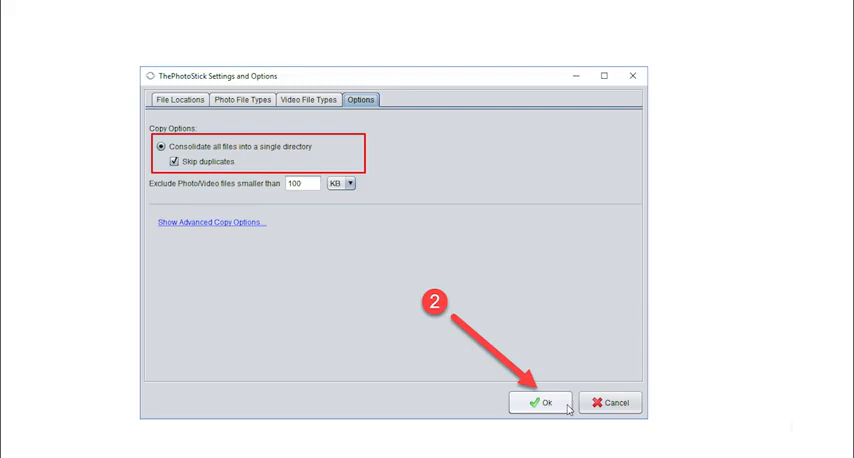
click(541, 402)
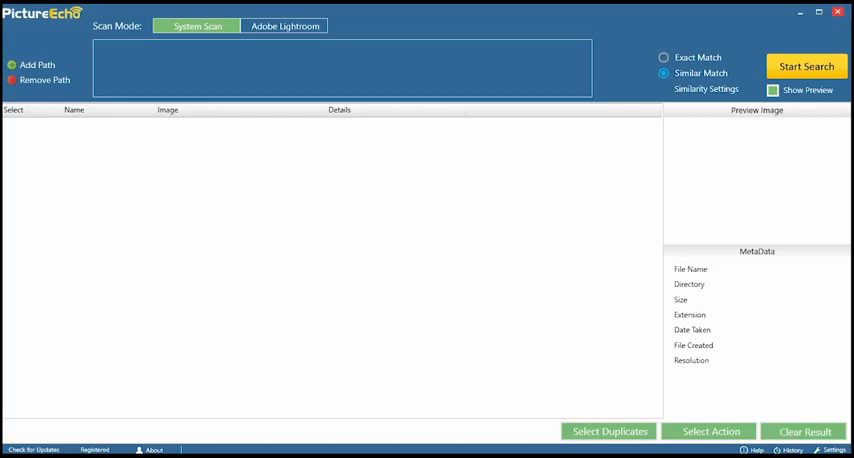
Choose the Desktop Data folder as PictureEcho's scan path.
click(37, 62)
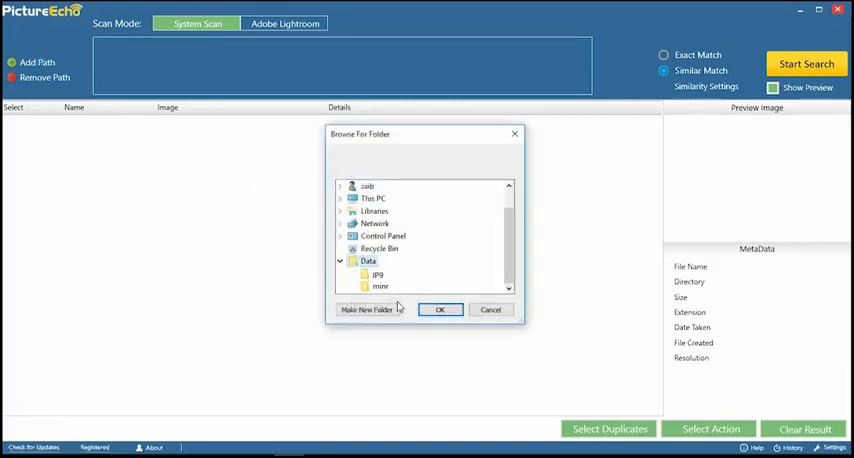
click(440, 309)
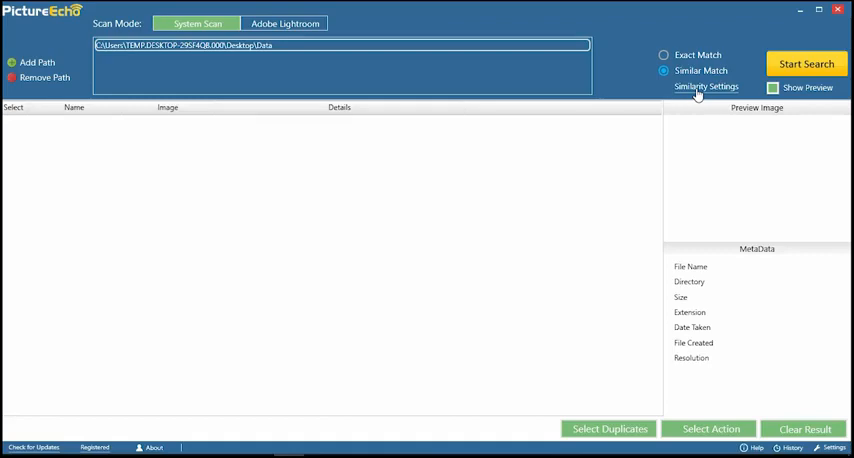
Confirm similarity Level 4, which ignores time, in Similarity Settings.
click(706, 87)
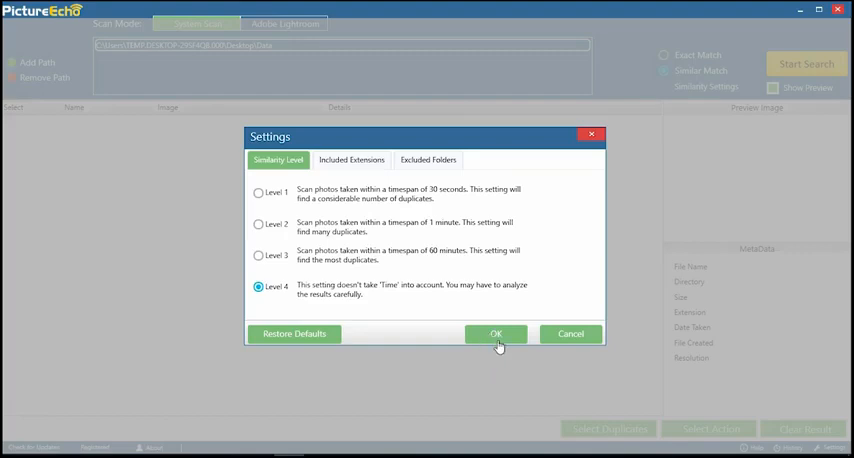
click(495, 333)
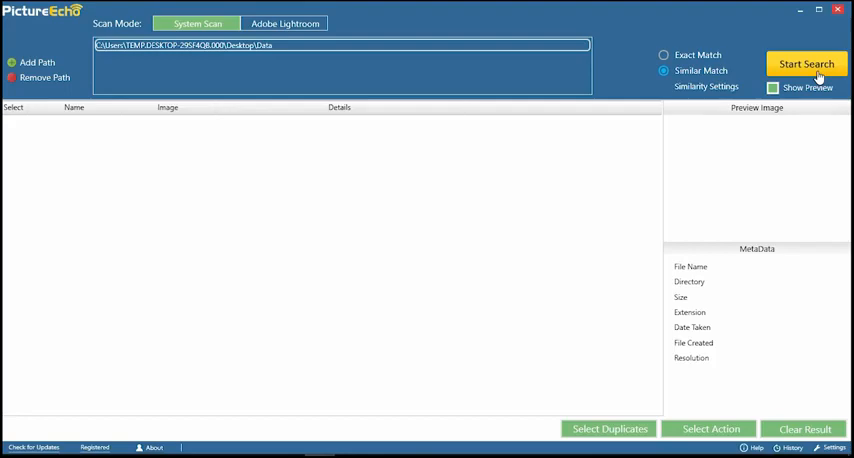
Run the similar-match search and browse the 4 groups of 5 duplicates (11.25 MB).
click(806, 63)
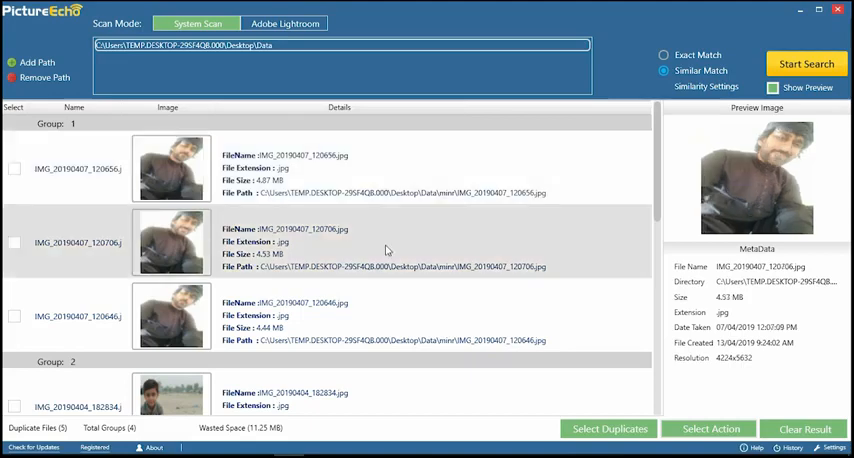
scroll(down, 3)
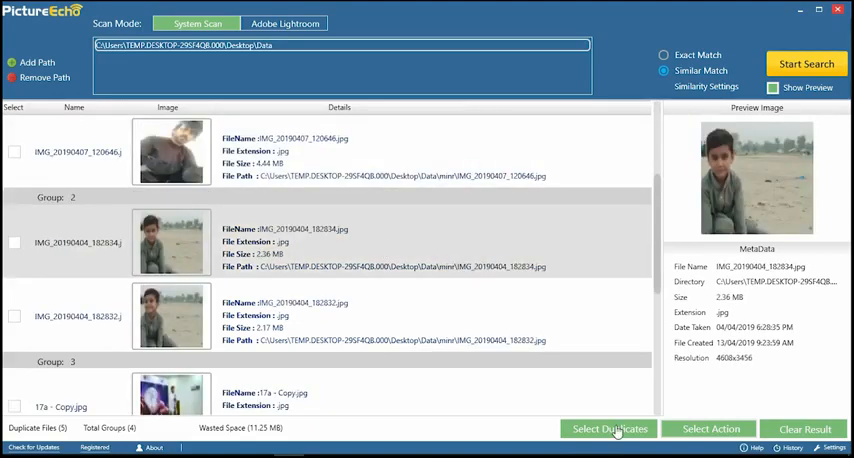
Retain the smaller image per group and move IMG_20190404_182834.jpg to a folder.
click(710, 428)
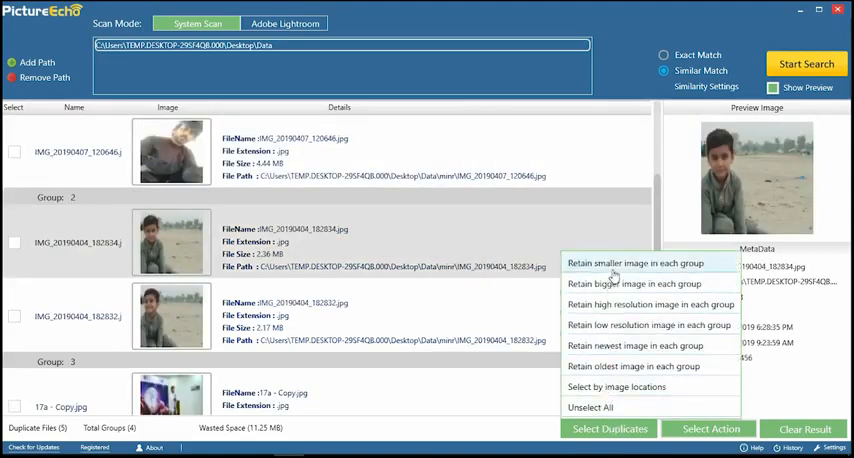
click(635, 263)
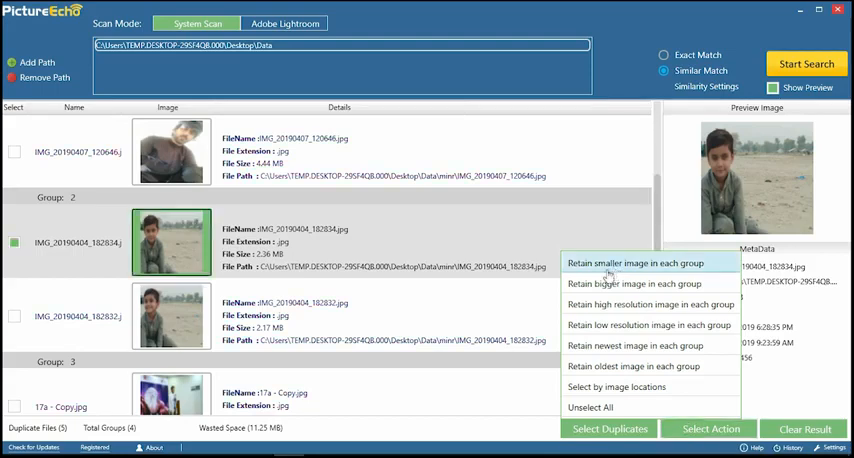
click(710, 429)
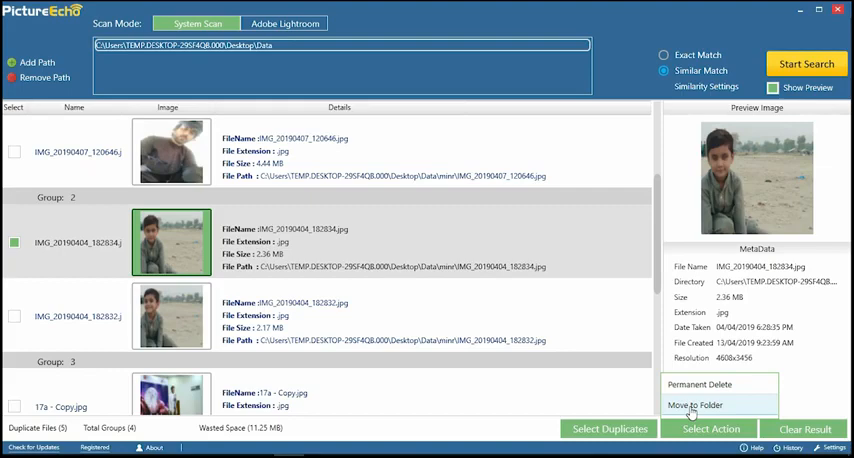
click(694, 405)
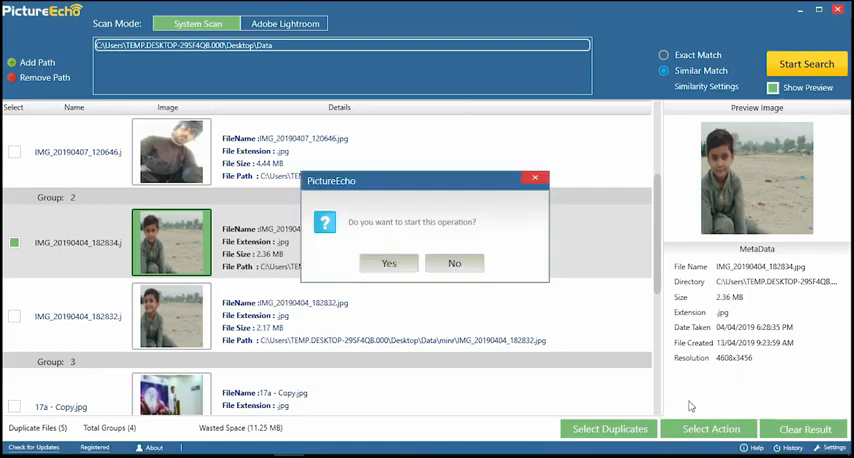
click(388, 263)
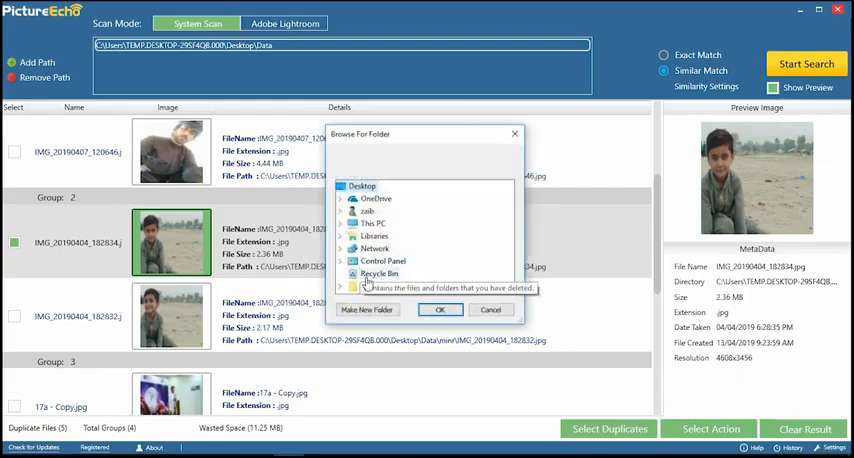
click(440, 309)
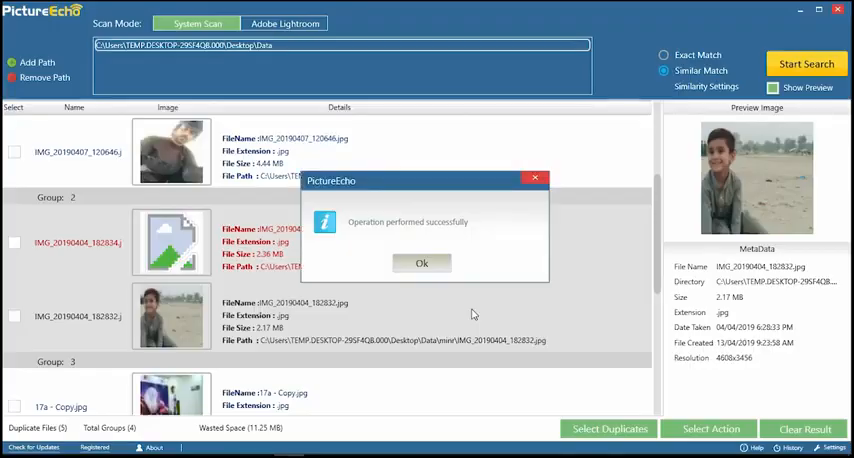
click(421, 262)
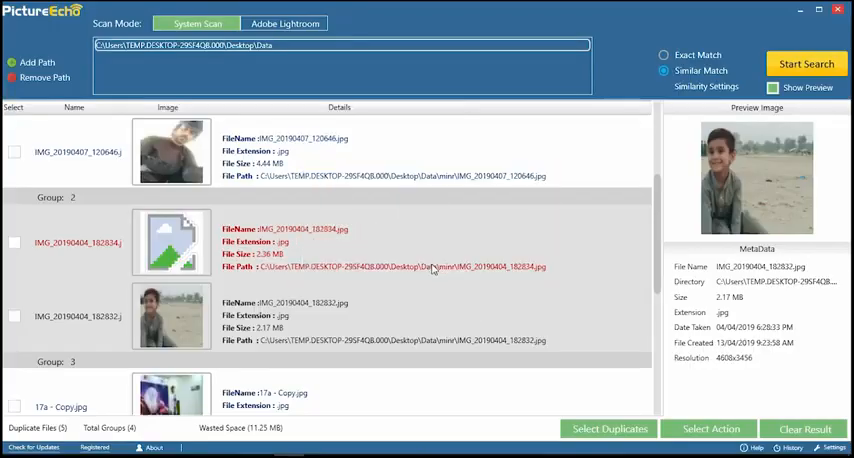